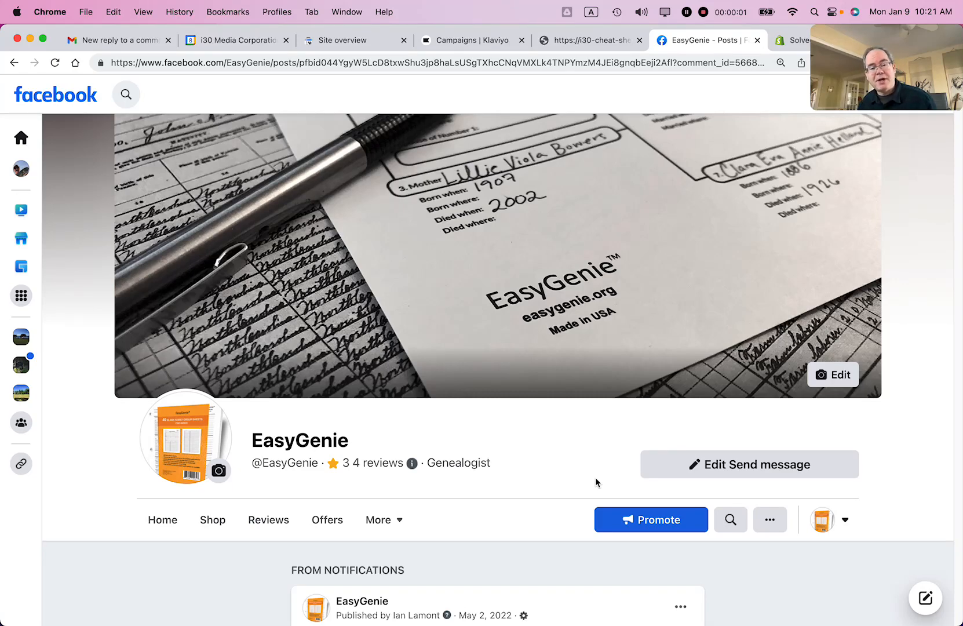
mouse_move(536, 444)
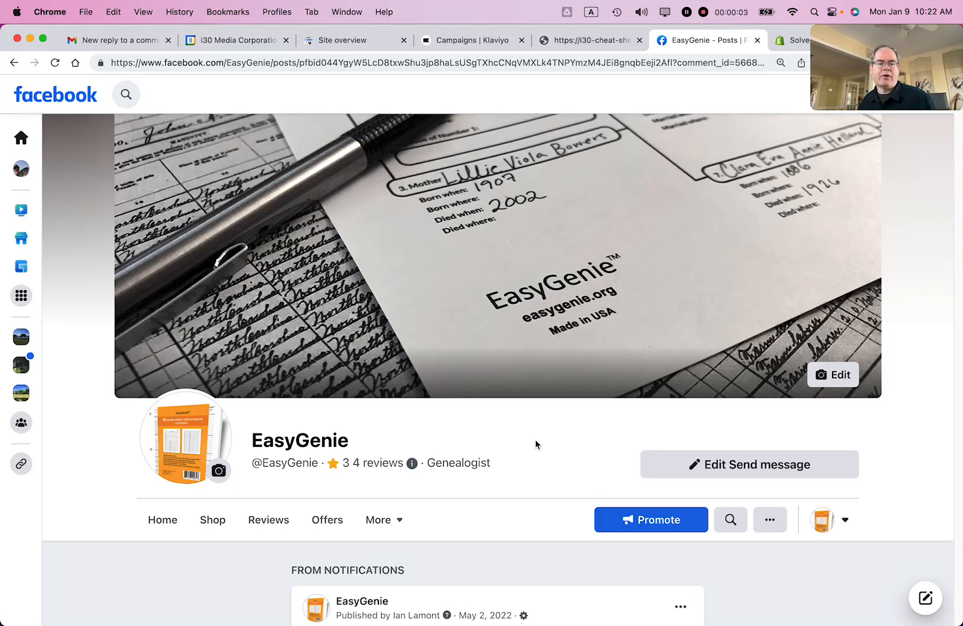
mouse_move(484, 287)
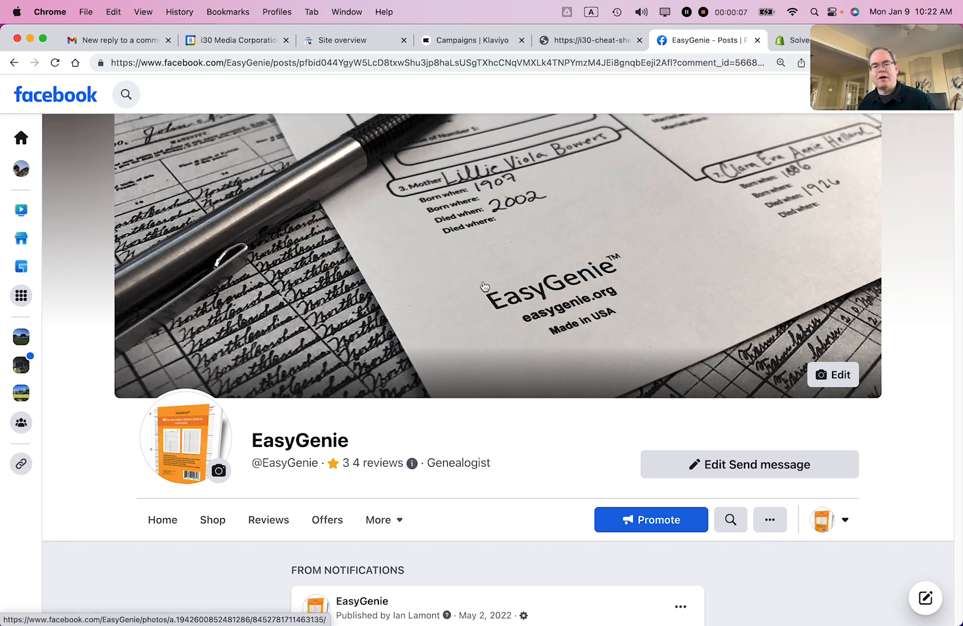
mouse_move(563, 346)
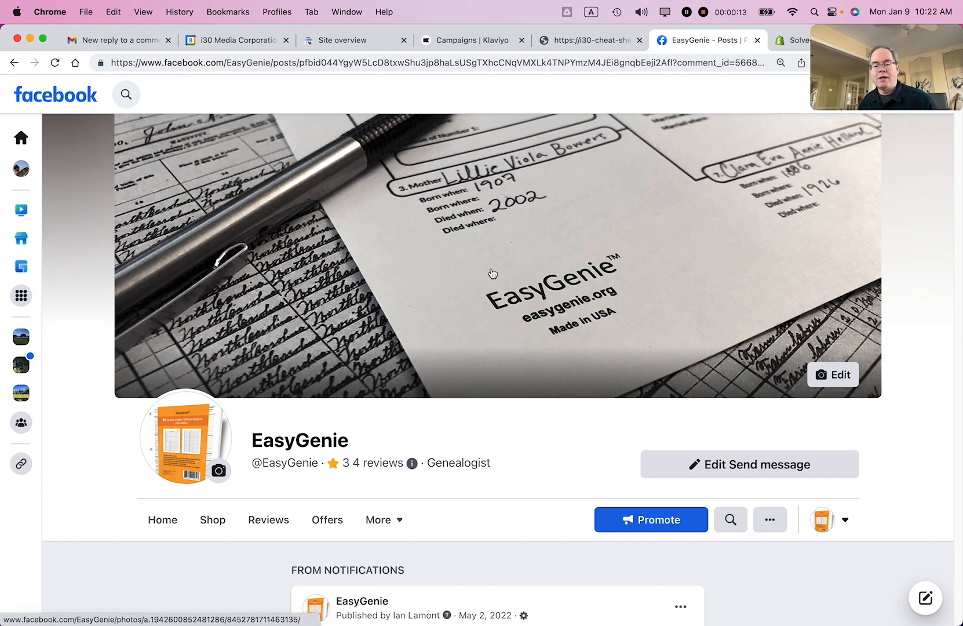
mouse_move(833, 375)
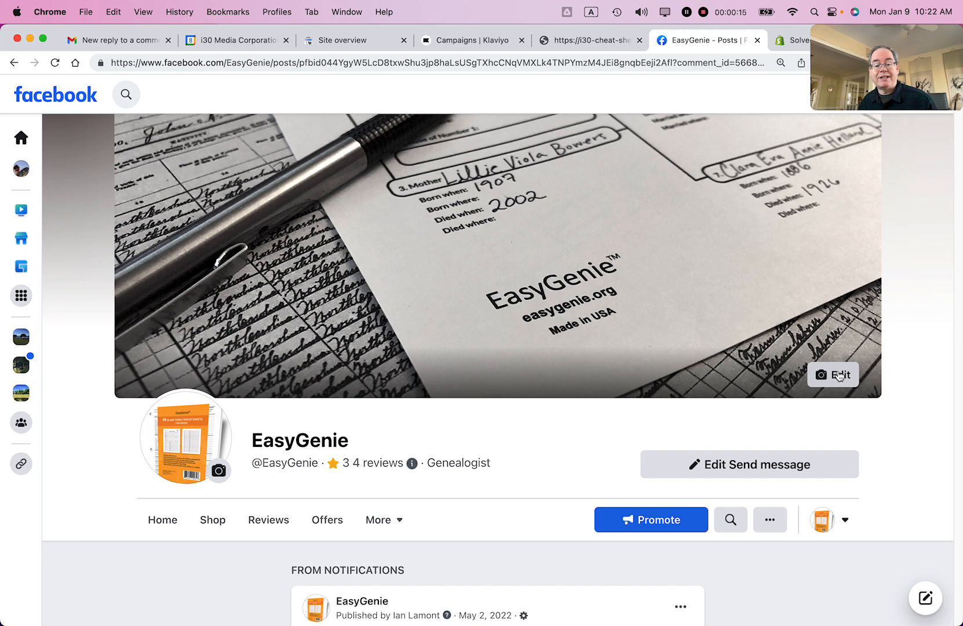
mouse_move(833, 378)
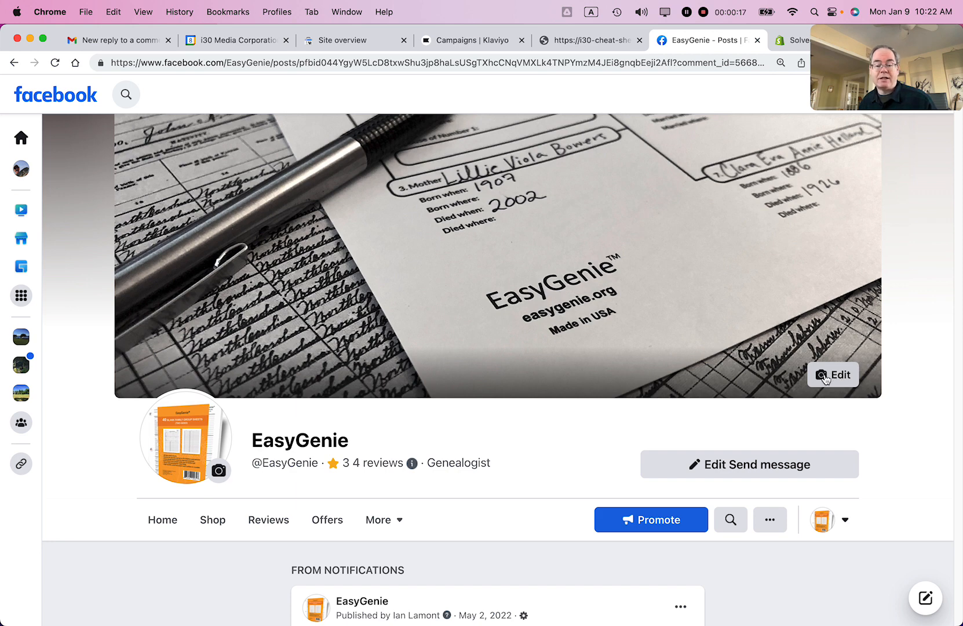
Preview the church photo from existing page photos as the EasyGenie cover, discard it, and reopen cover options.
left_click(832, 374)
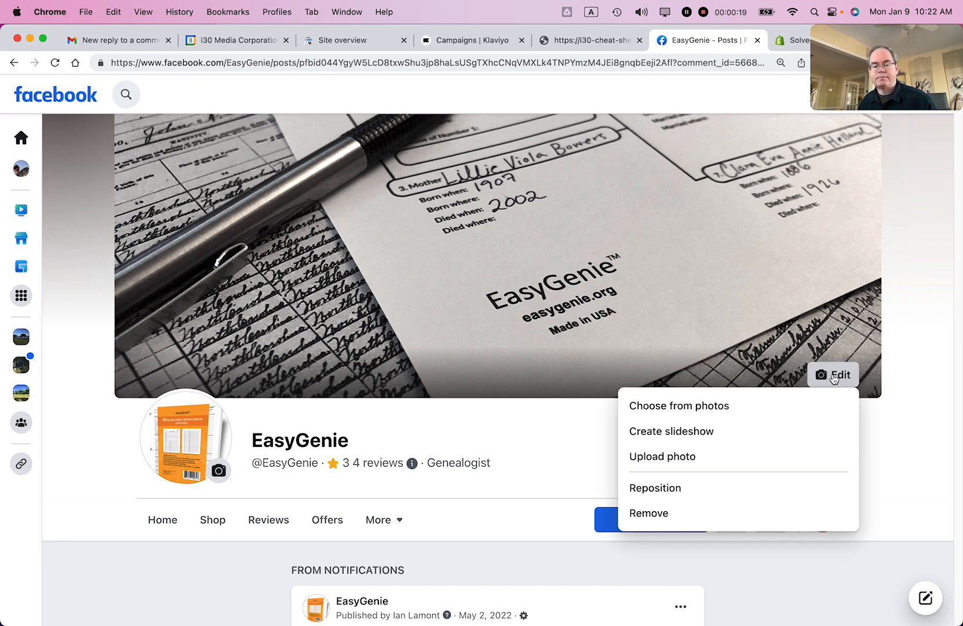
mouse_move(780, 408)
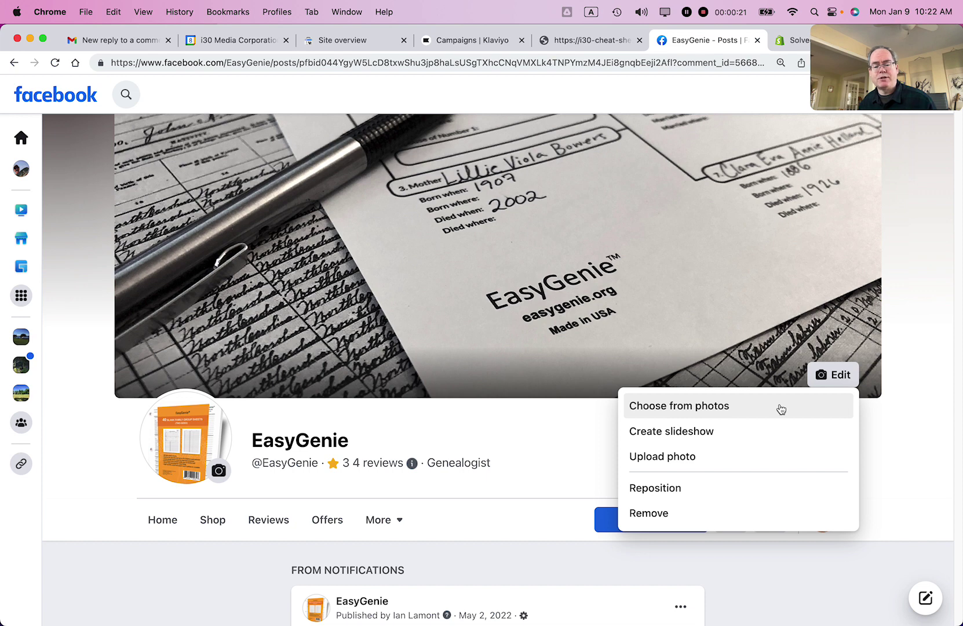
left_click(678, 406)
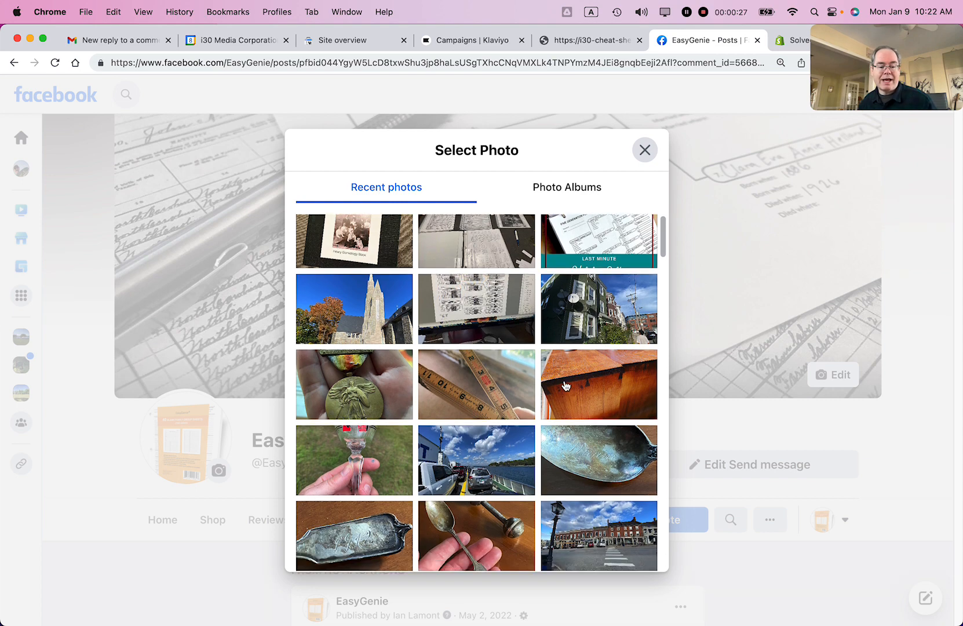
scroll("down", 3)
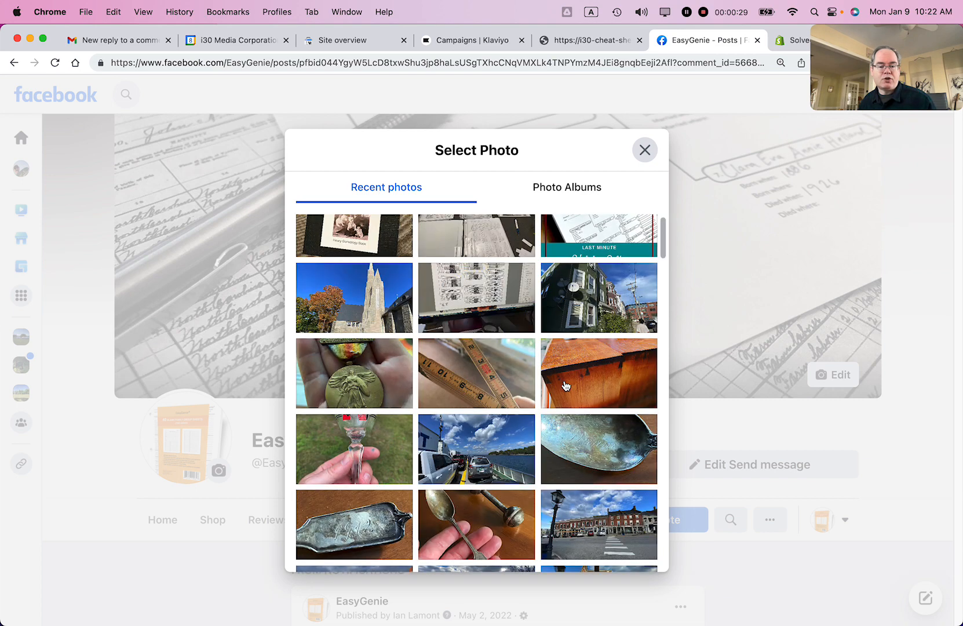
mouse_move(358, 309)
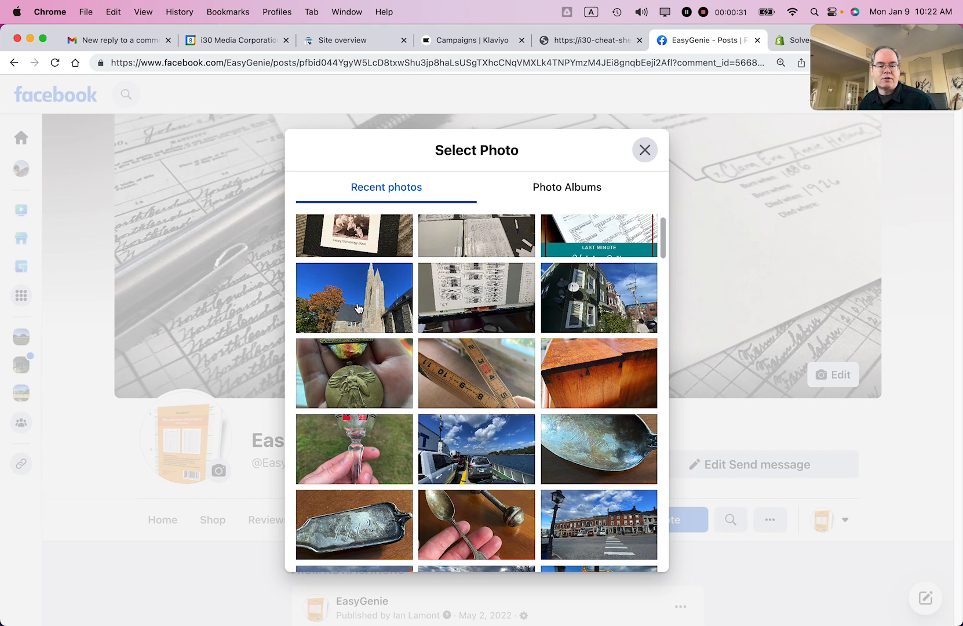
left_click(355, 298)
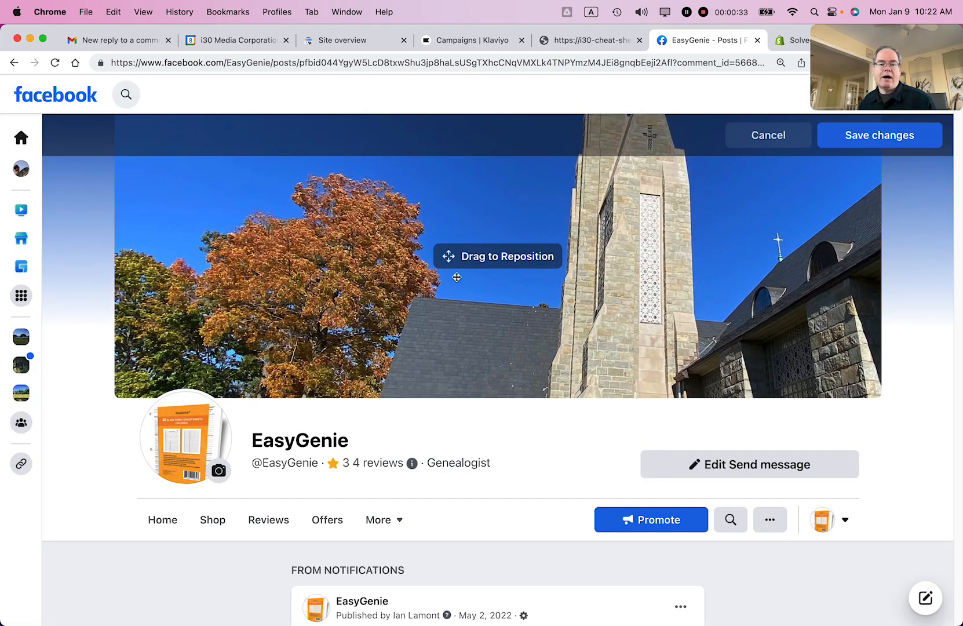
mouse_move(779, 192)
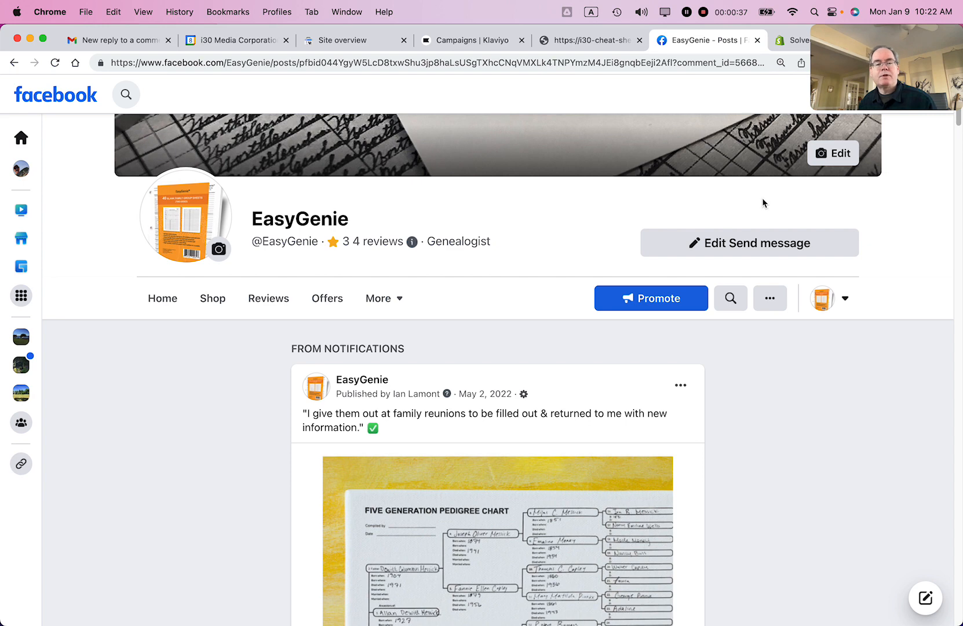
scroll("up", 3)
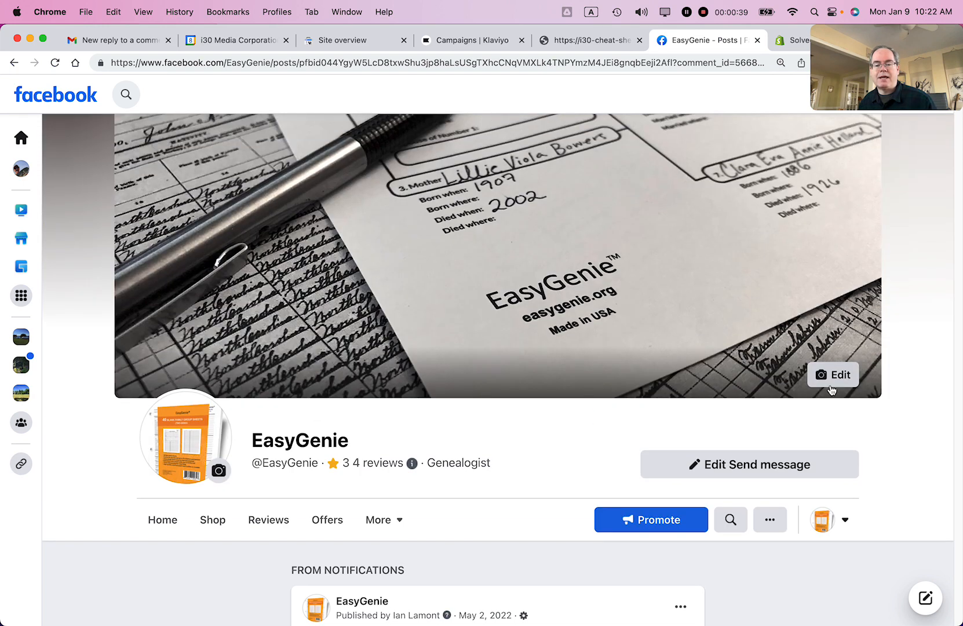
left_click(833, 375)
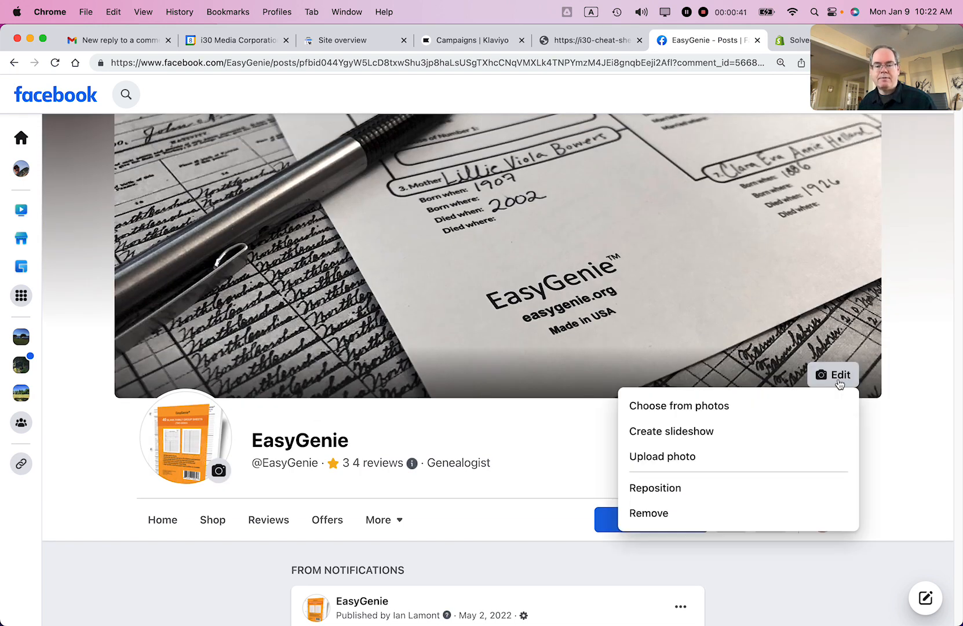
Upload '4 gen PDF Aramis Cursive fullsize 2167x1687.png' from the Aramis folder as the cover.
left_click(663, 456)
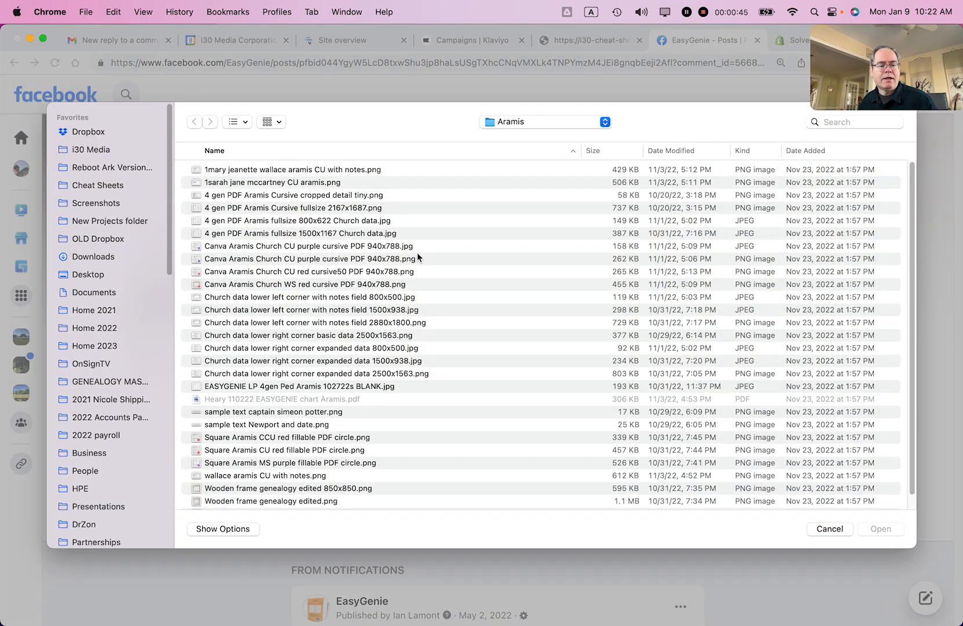
mouse_move(352, 344)
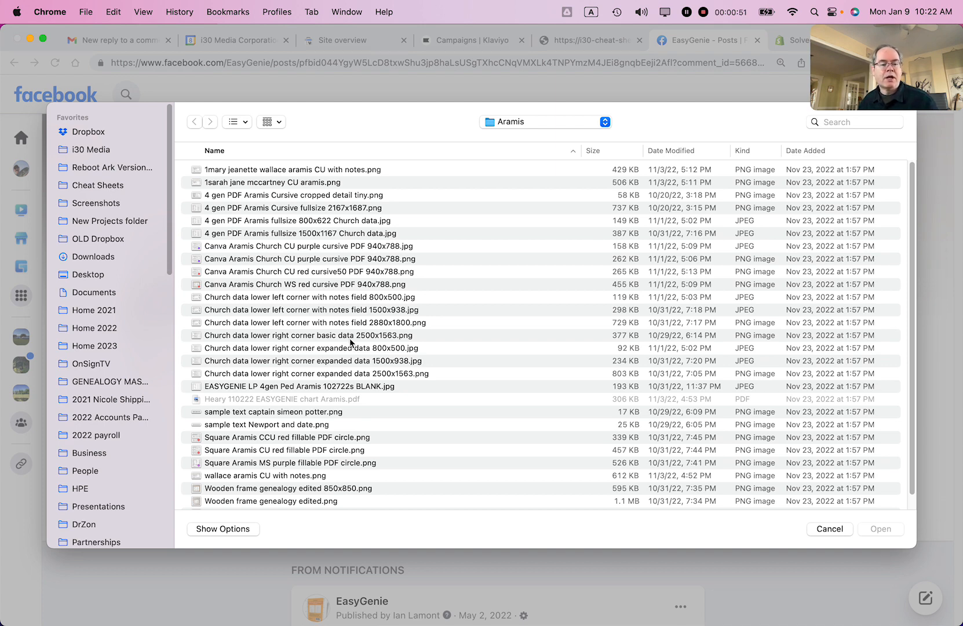
mouse_move(298, 212)
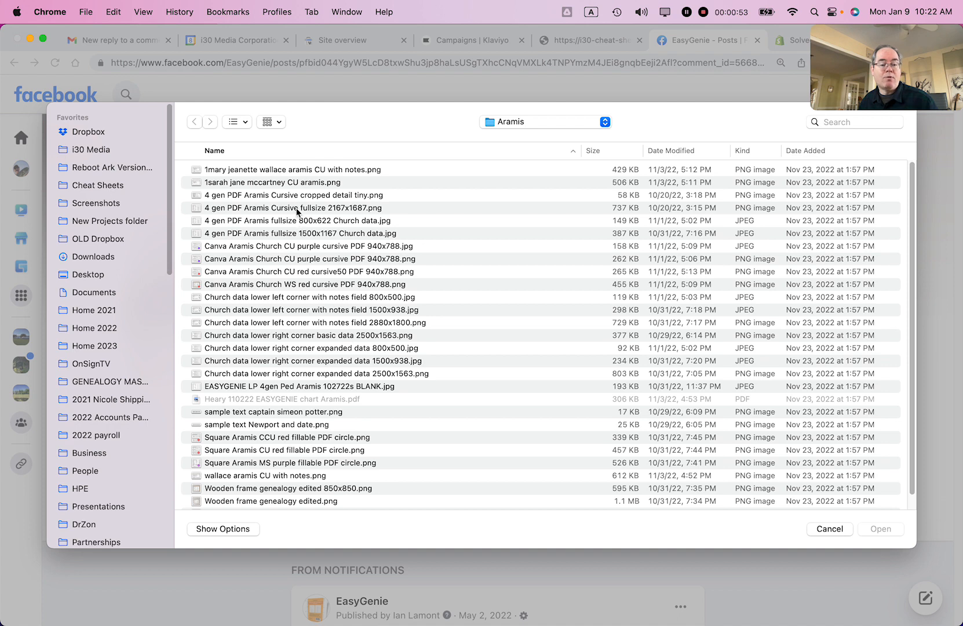
left_click(298, 208)
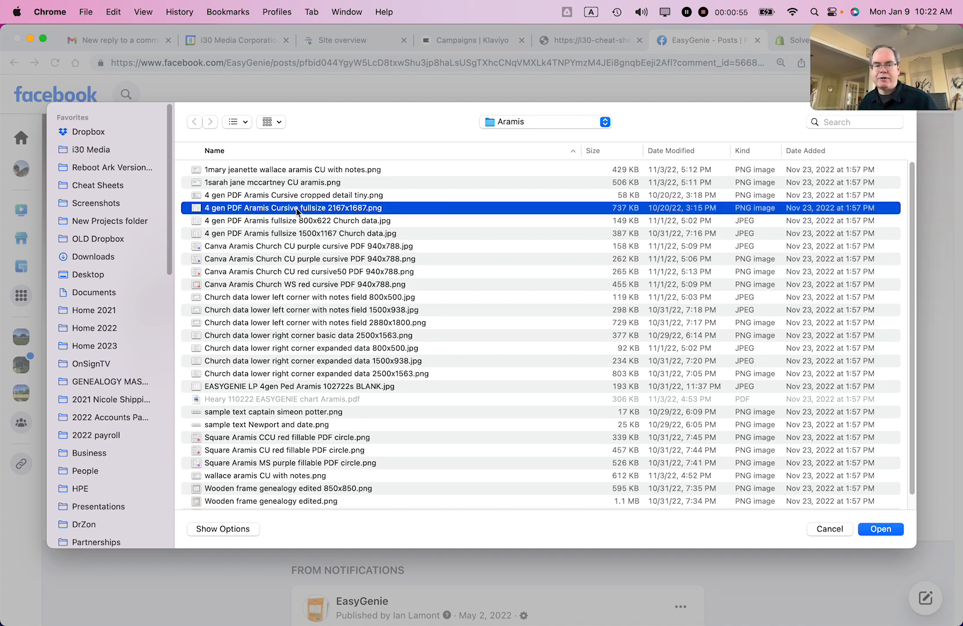
mouse_move(826, 512)
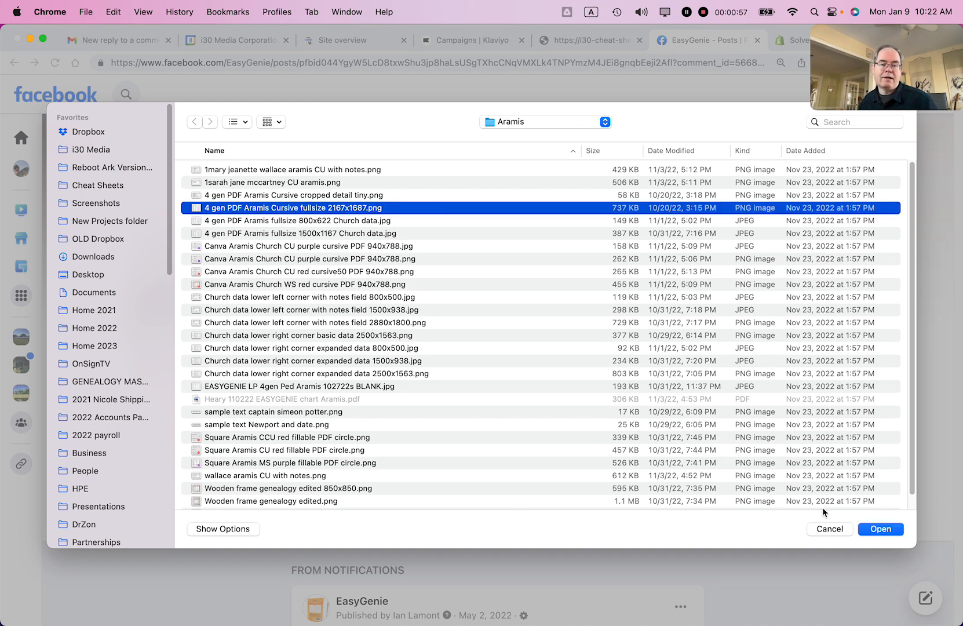
left_click(830, 529)
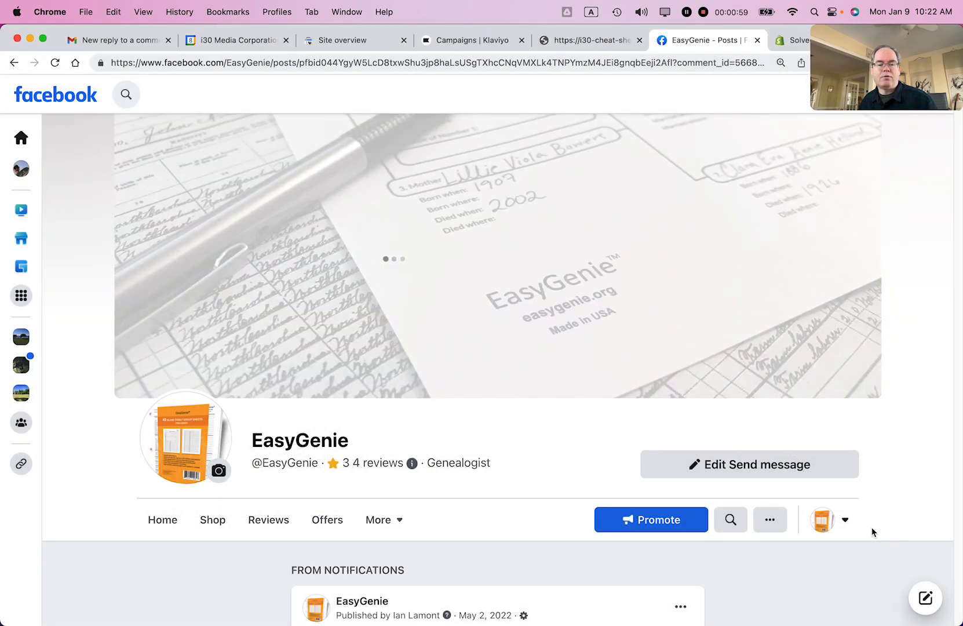
mouse_move(594, 391)
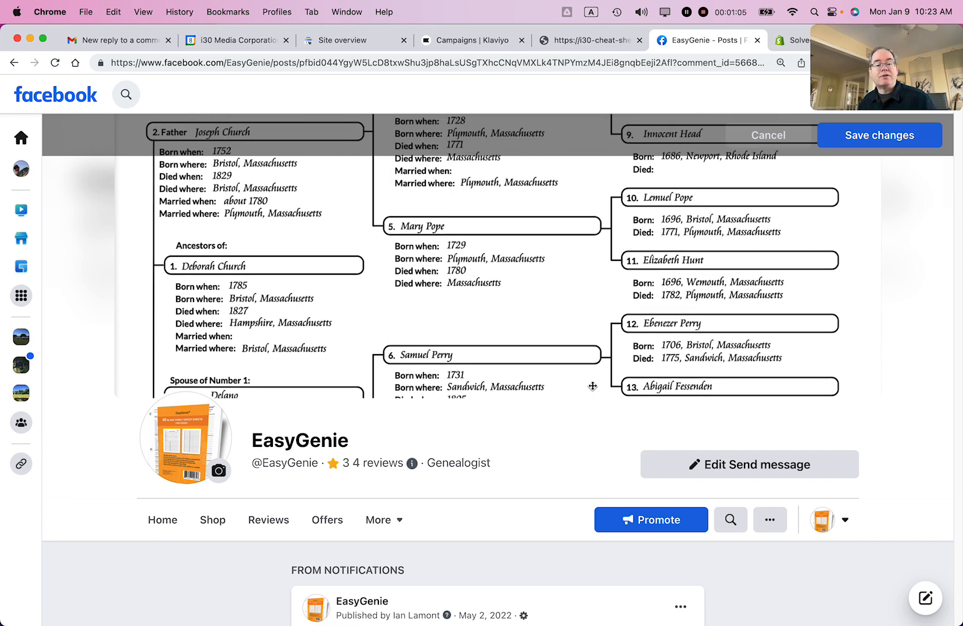
Reposition the four-generation chart within the cover banner and save the changes.
scroll("up", 3)
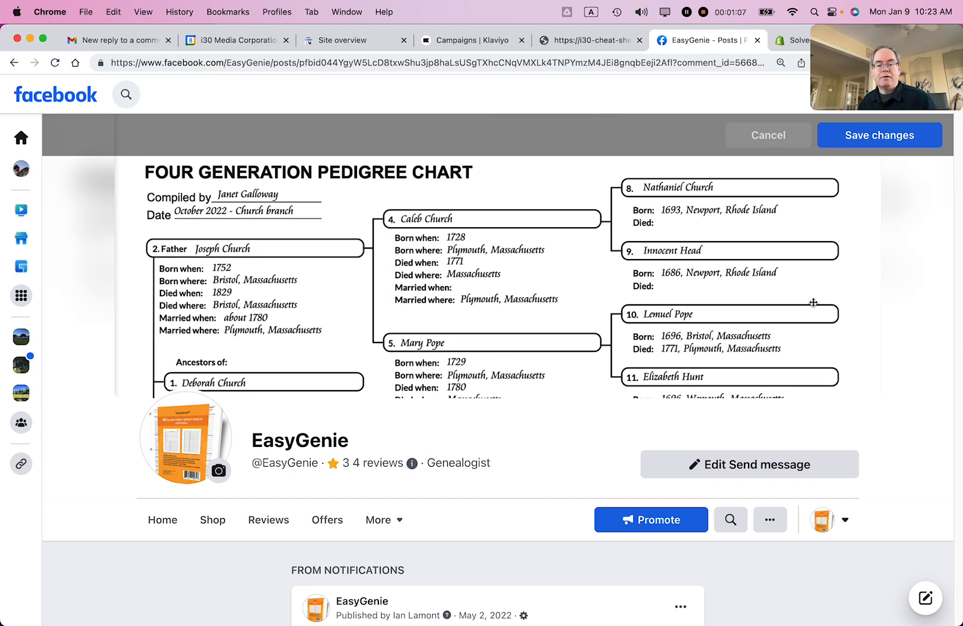
mouse_move(533, 312)
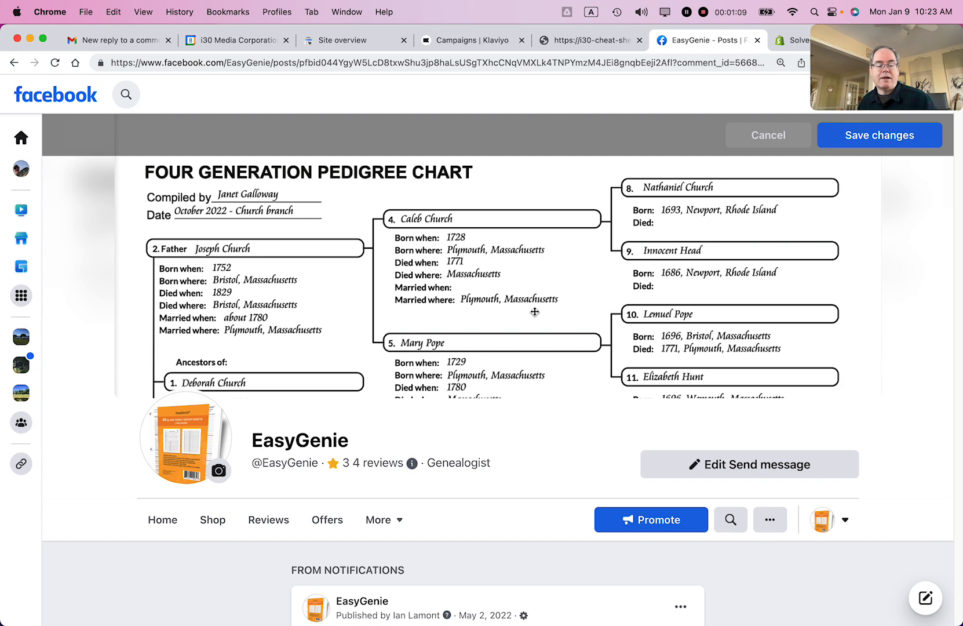
scroll("down", 3)
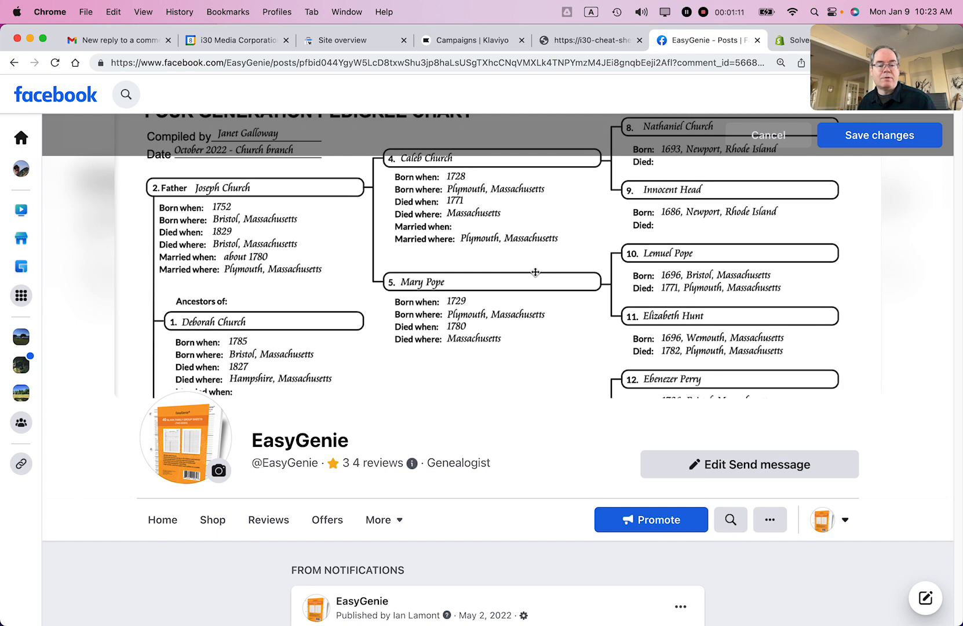
scroll("down", 3)
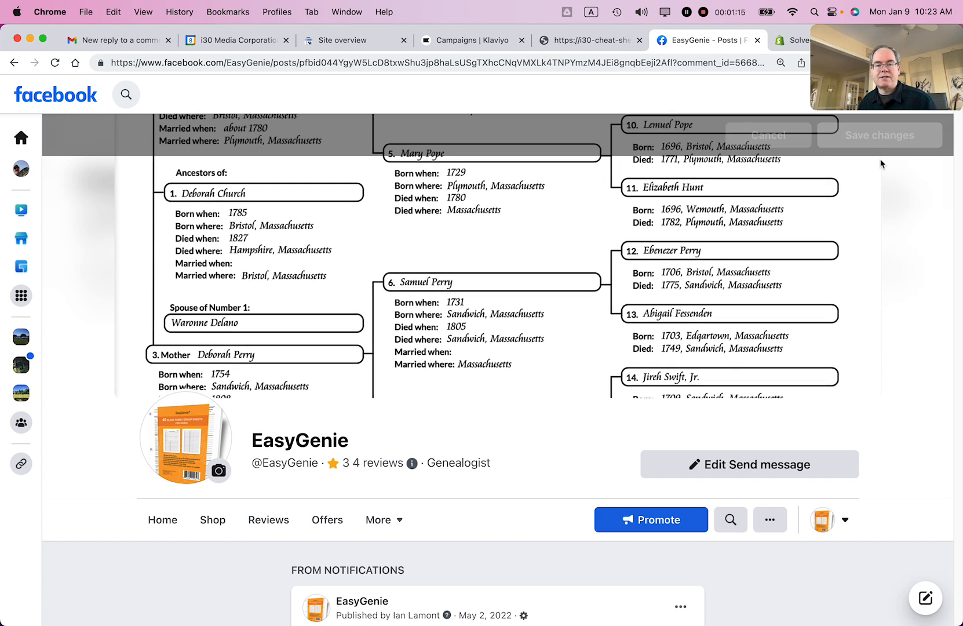
scroll("down", 3)
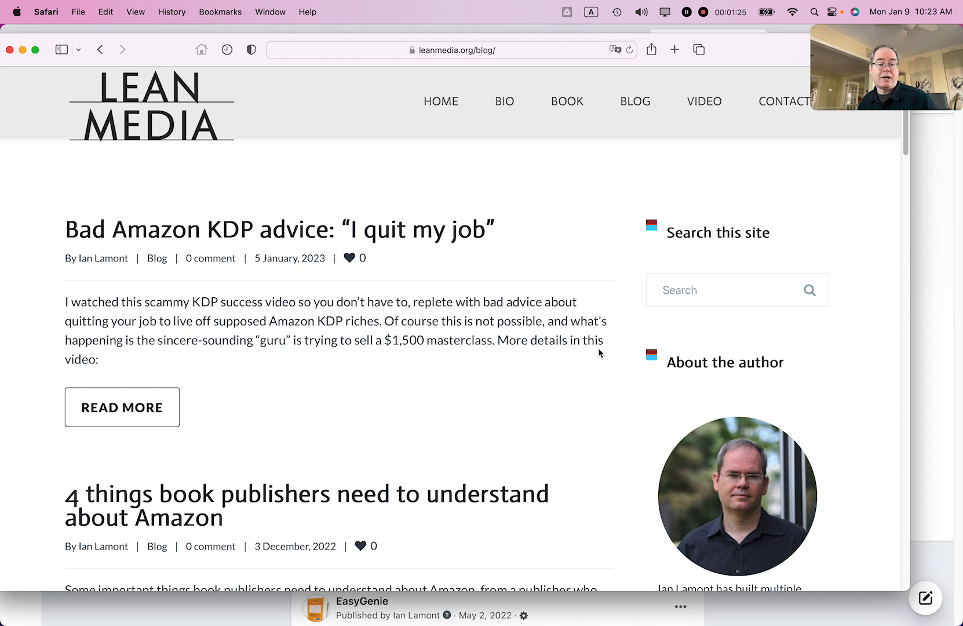
mouse_move(705, 102)
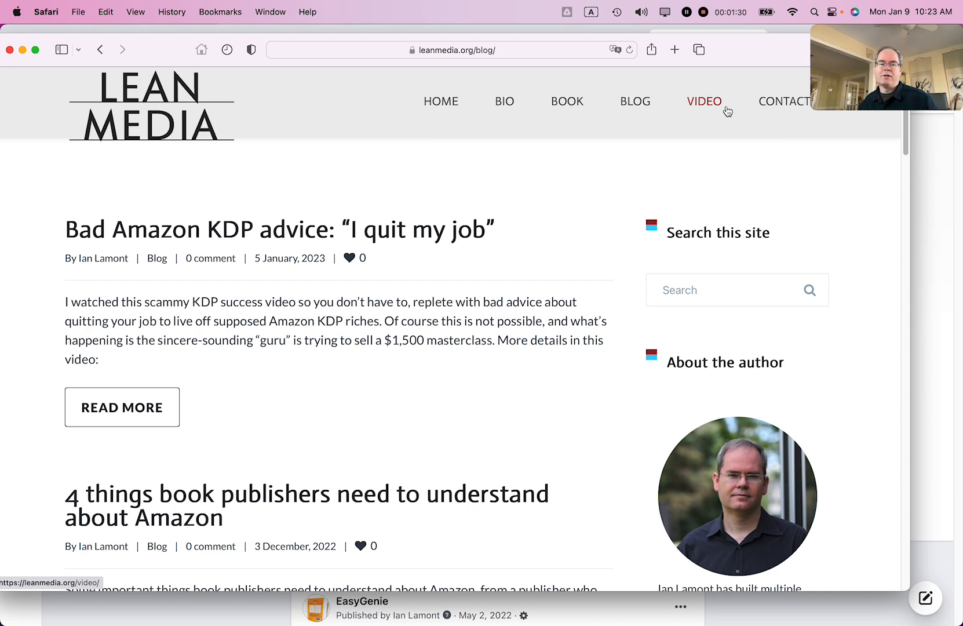
mouse_move(718, 137)
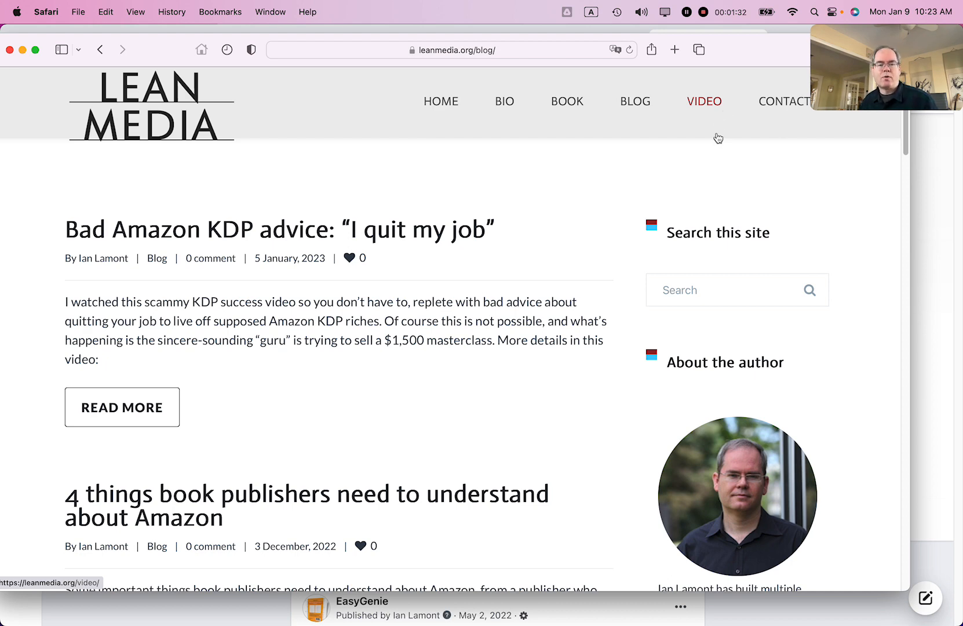